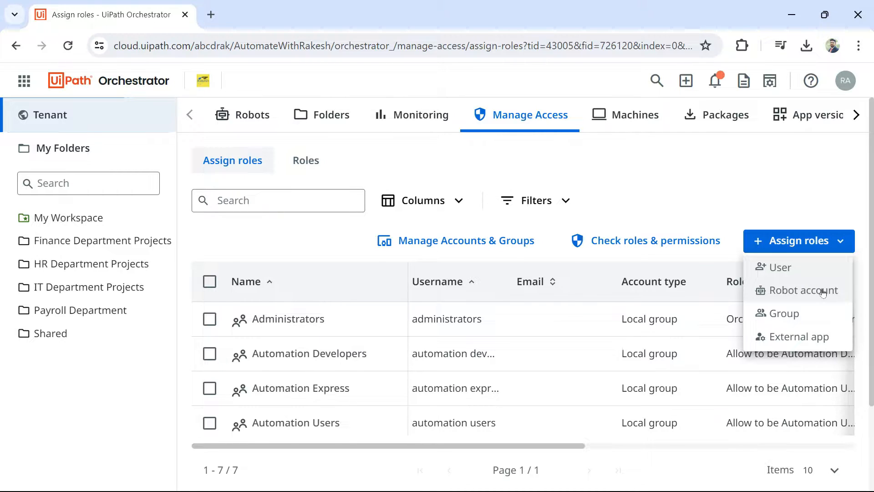
Choose Robot account from the Assign roles options in Manage Access
left_click(626, 115)
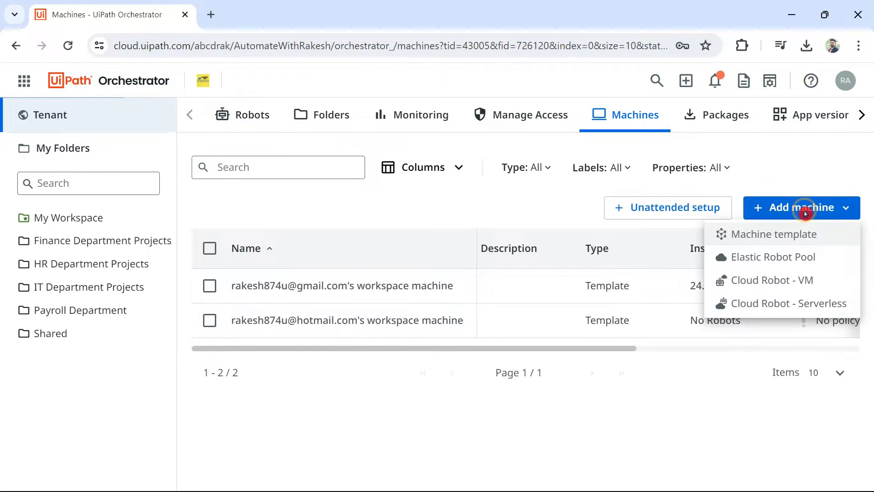
Start adding a new machine template to name it MachineUnattendedRobot001
left_click(774, 234)
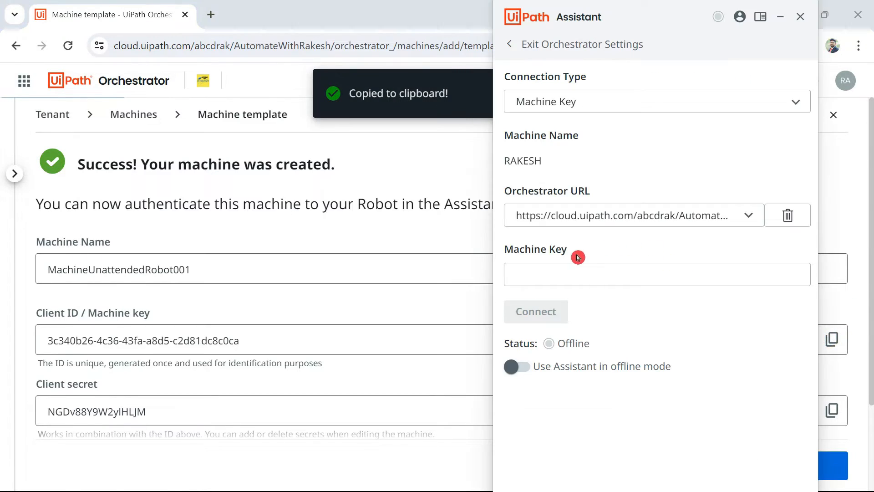
Select the Machine Key field in Assistant to paste the copied Client ID
left_click(671, 160)
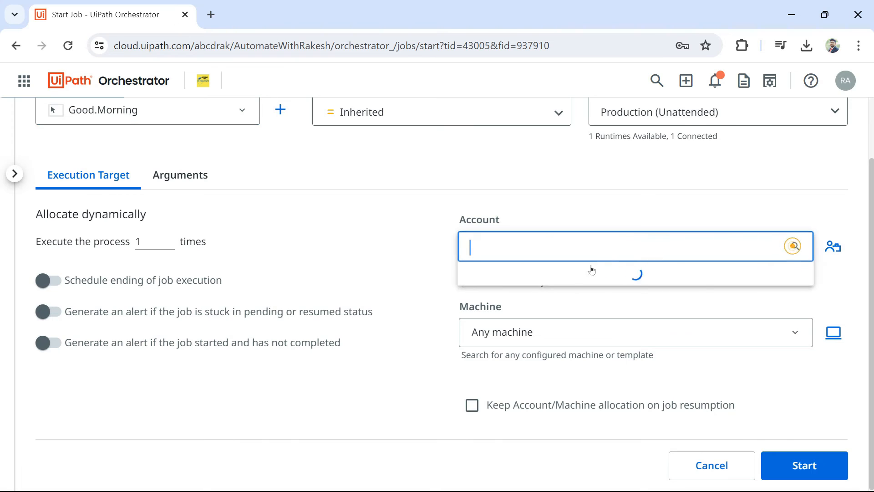
Start the Good.Morning job as Production (Unattended) on any machine
left_click(803, 466)
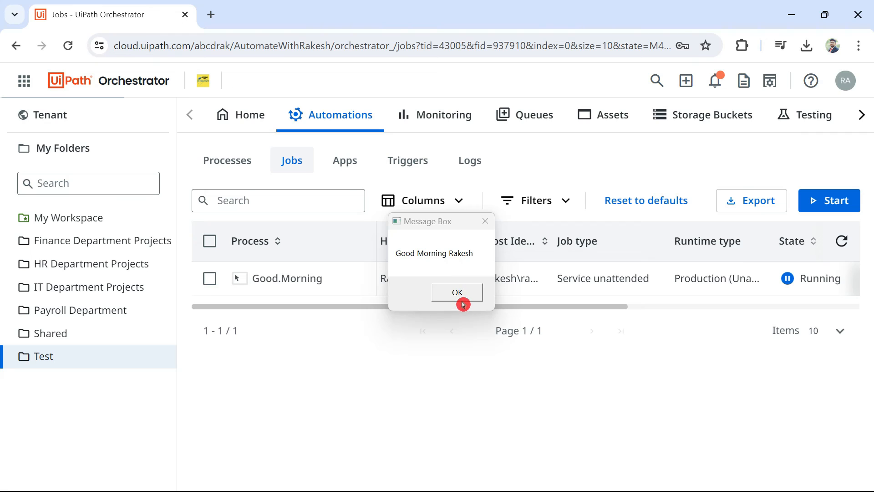